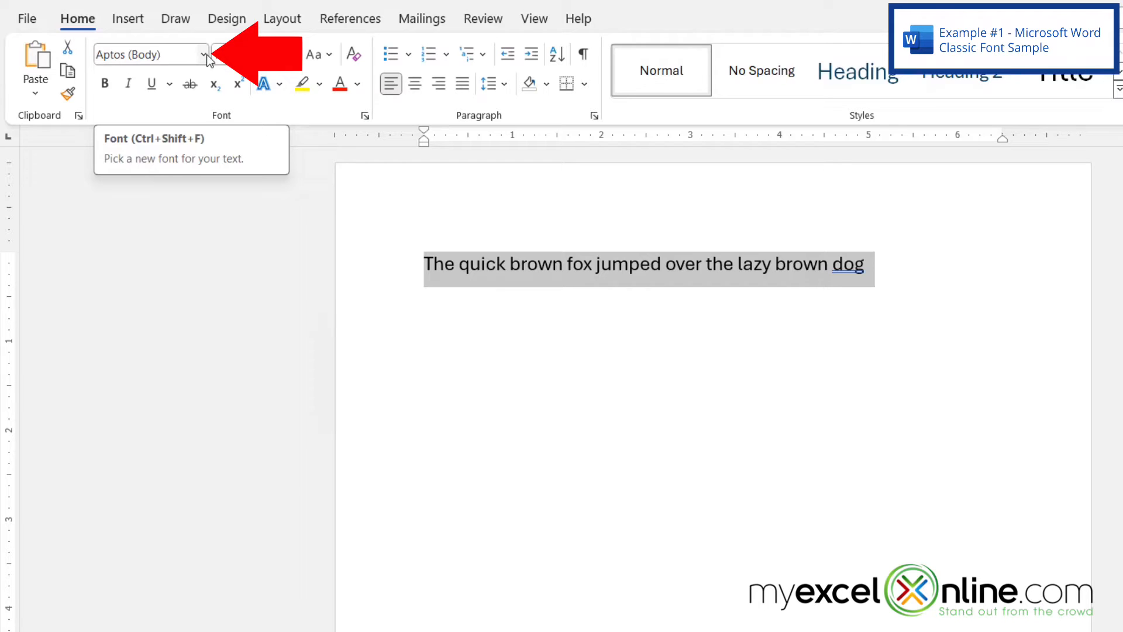
Set the selected sample sentence in Garamond from the font list and deselect it.
click(203, 55)
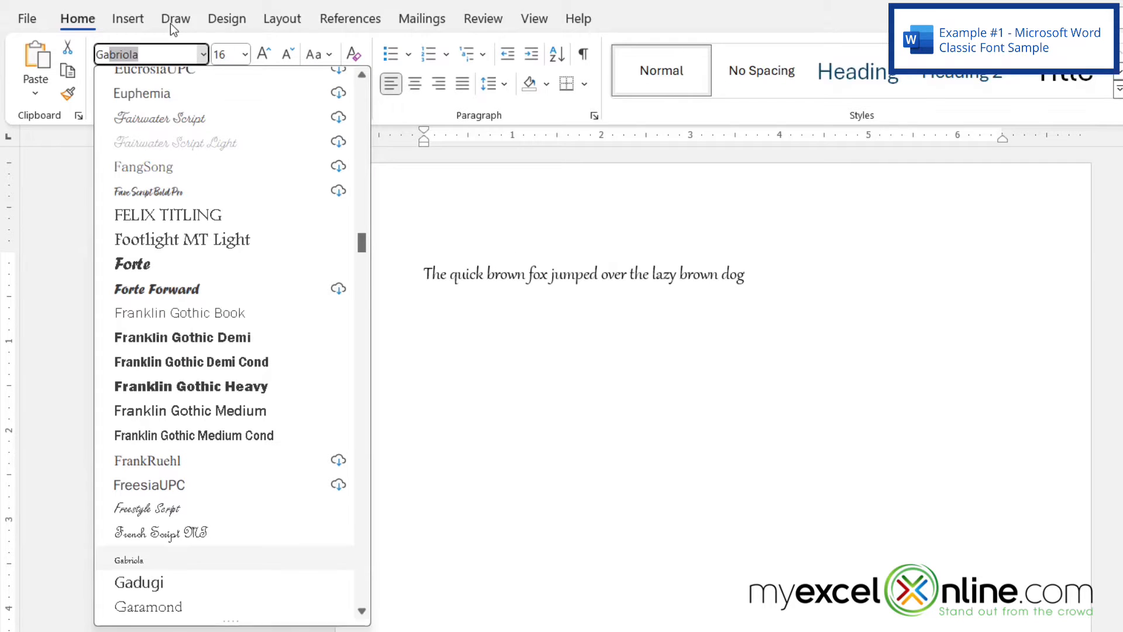
click(148, 606)
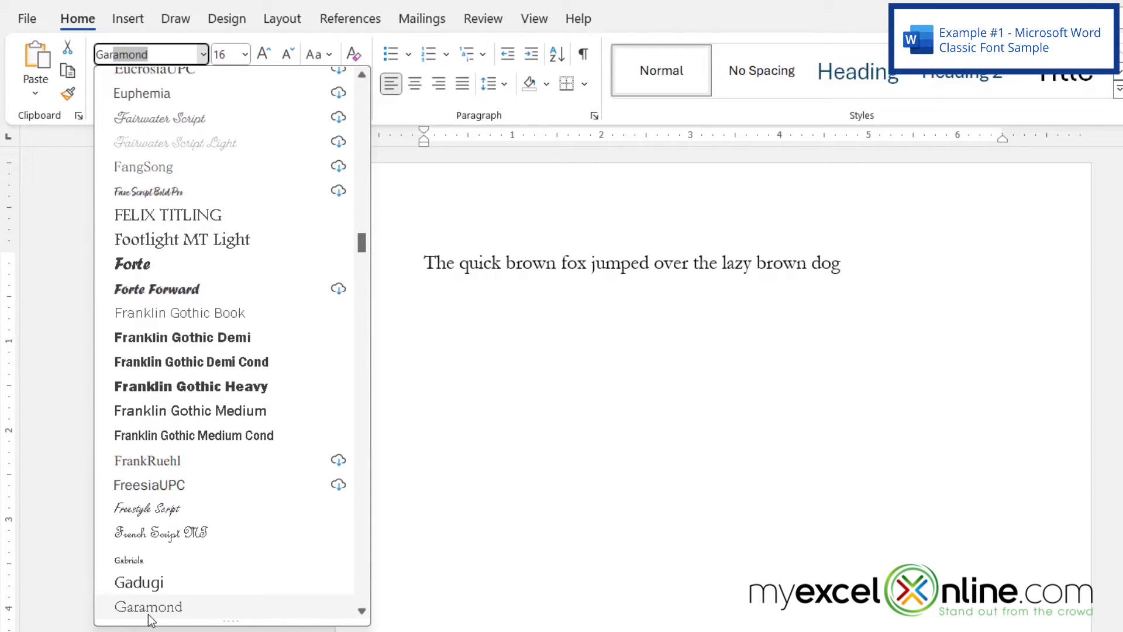
click(148, 607)
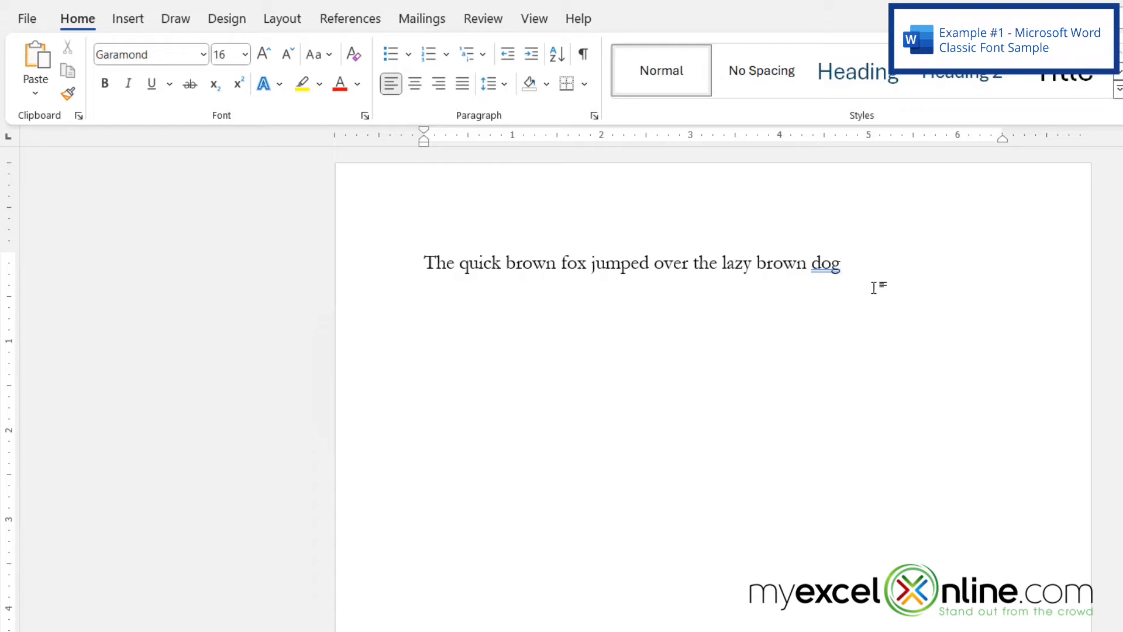
click(843, 263)
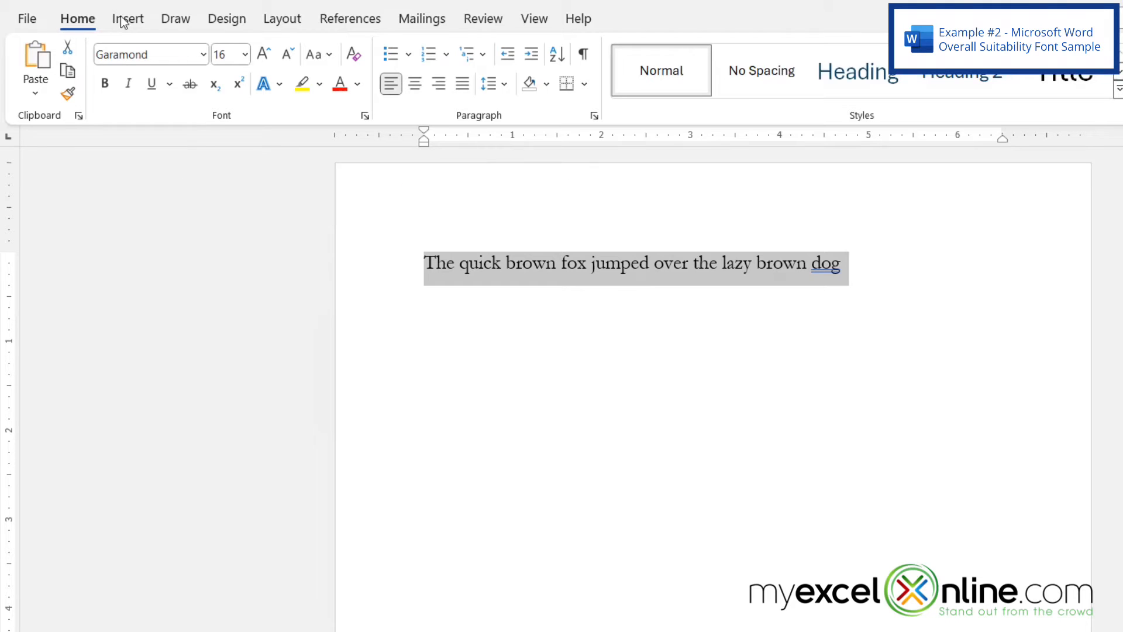
Switch the sentence from Garamond to Arial, then reselect the whole sentence.
click(209, 54)
text(Arial)
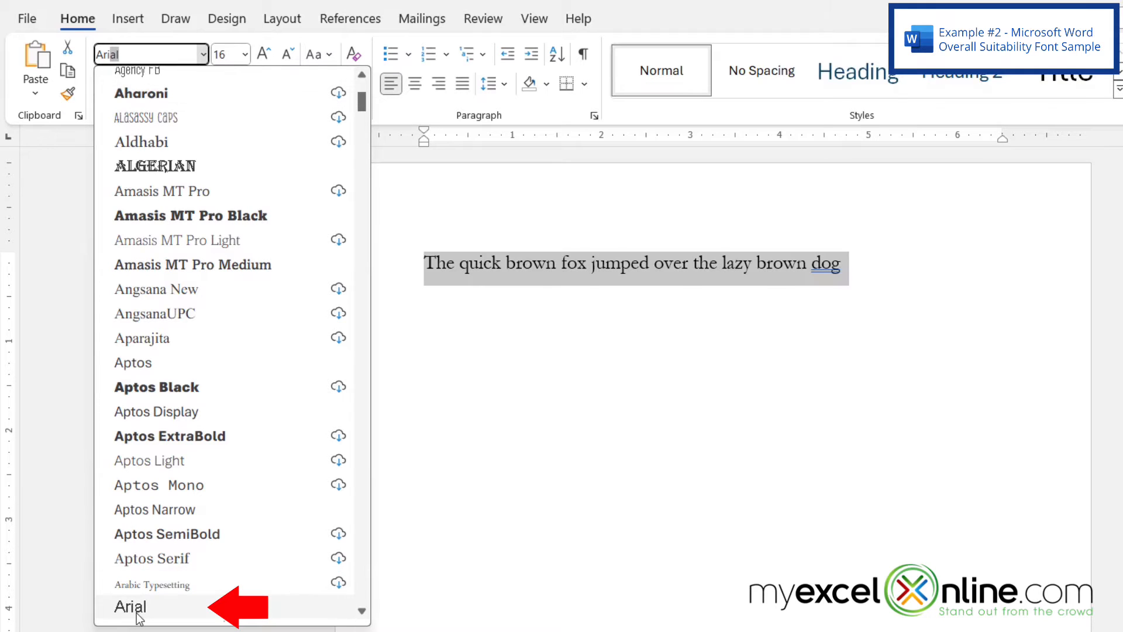
click(130, 606)
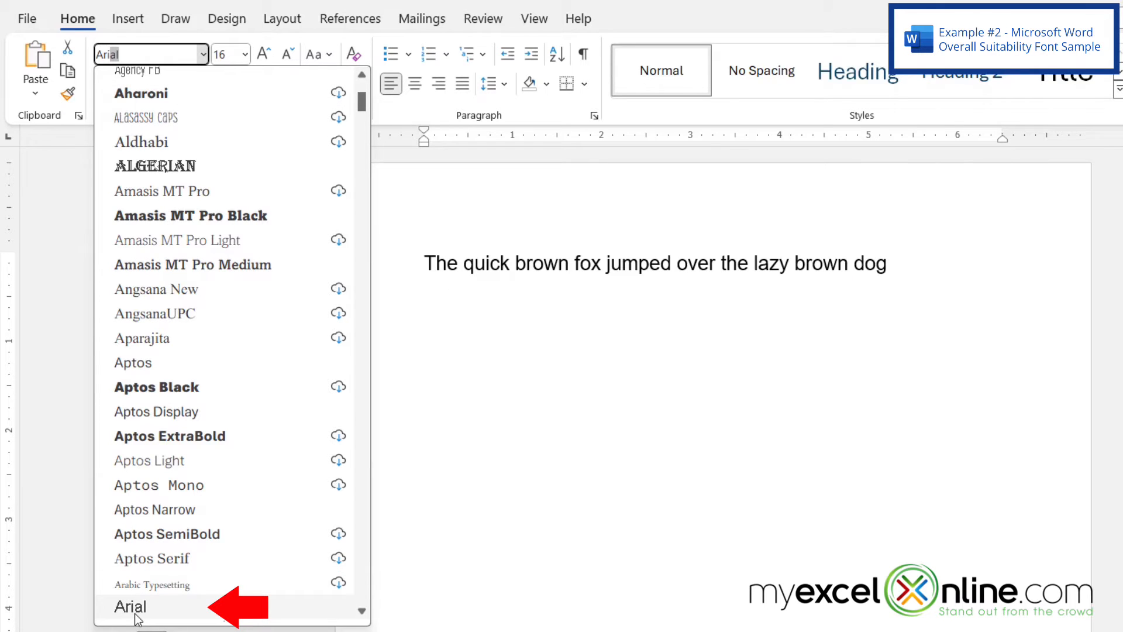
click(130, 606)
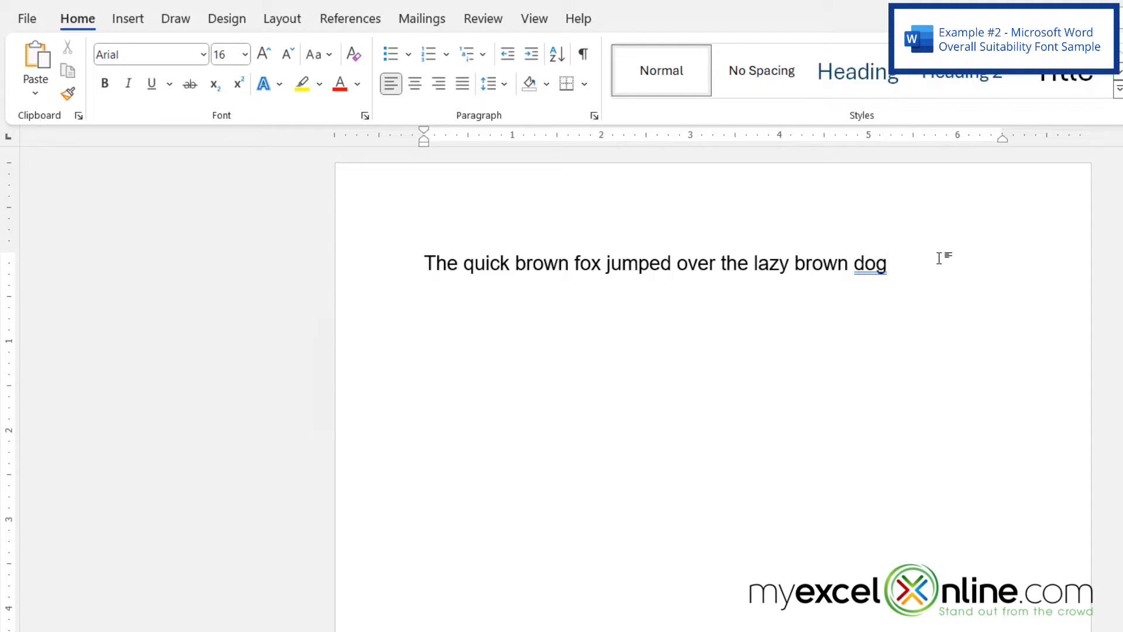
click(886, 263)
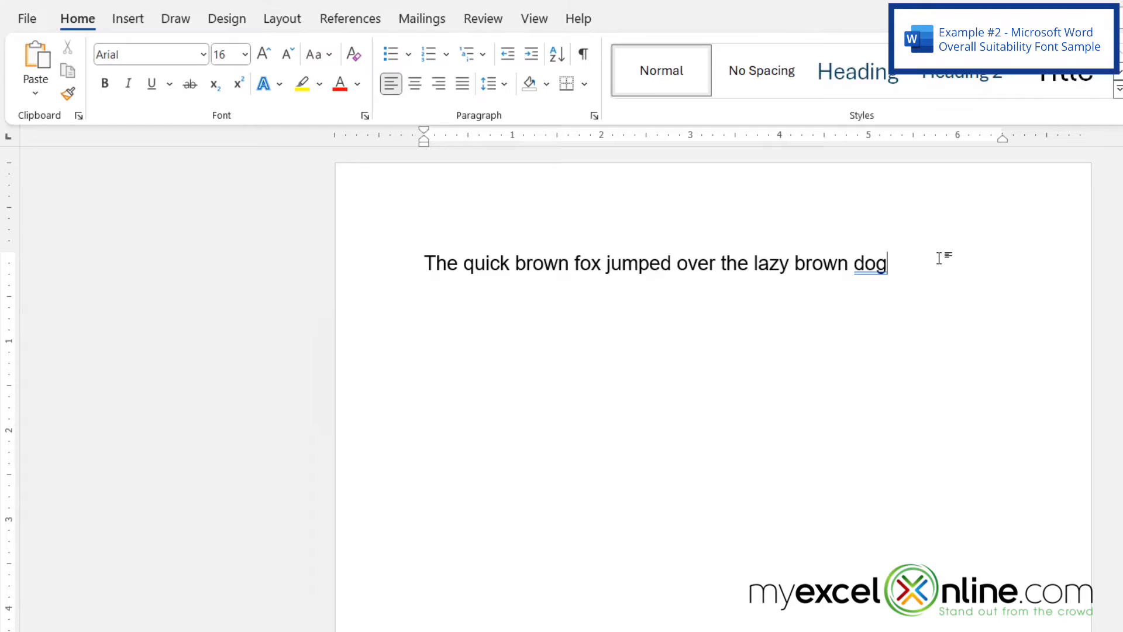
triple_click(645, 263)
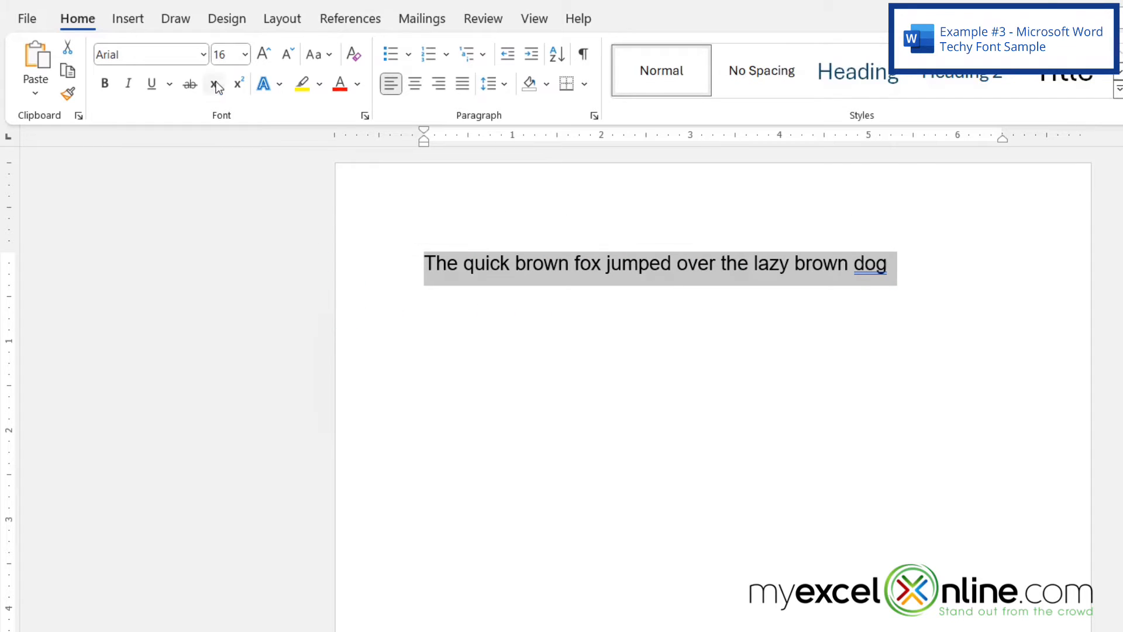
Change the sentence from Arial to Verdana and deselect to view it.
click(202, 54)
text(Verdana)
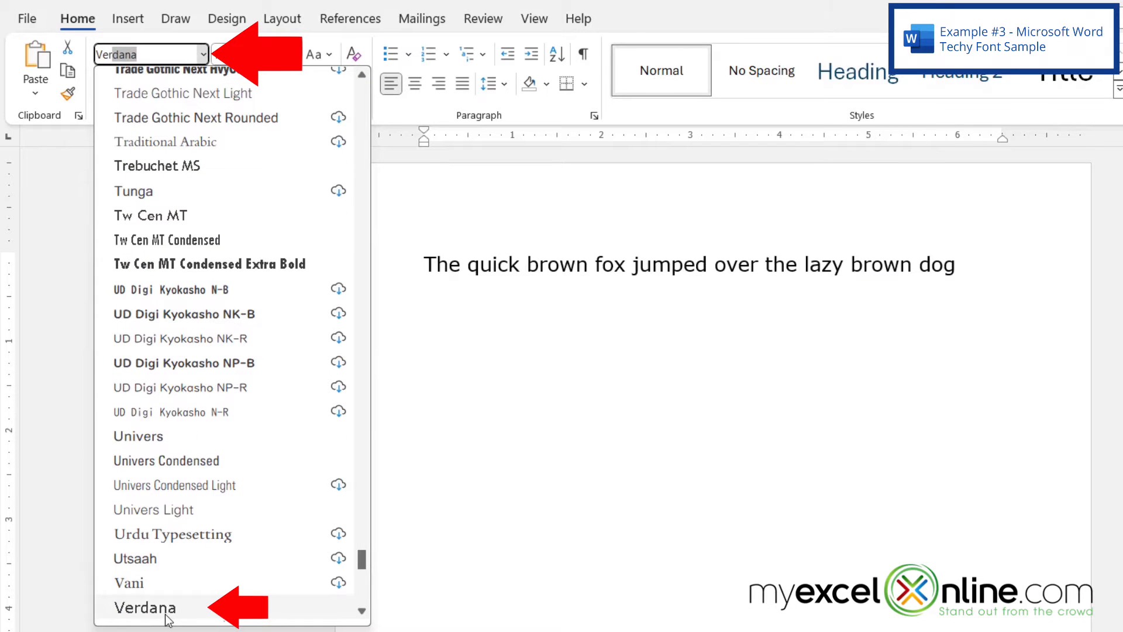
click(143, 607)
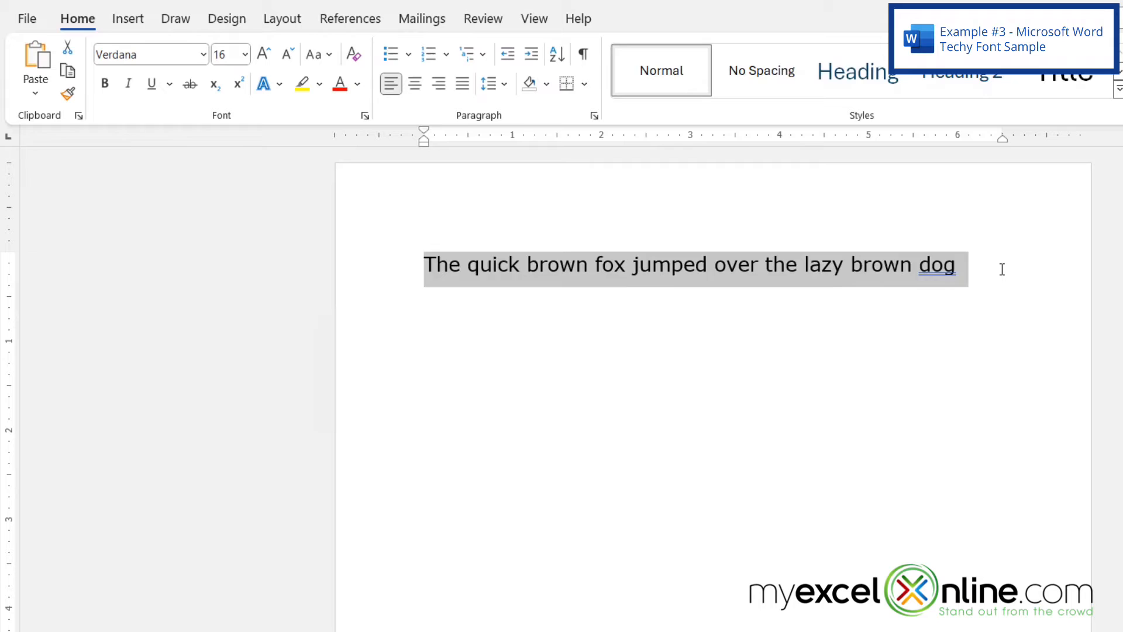
click(1000, 267)
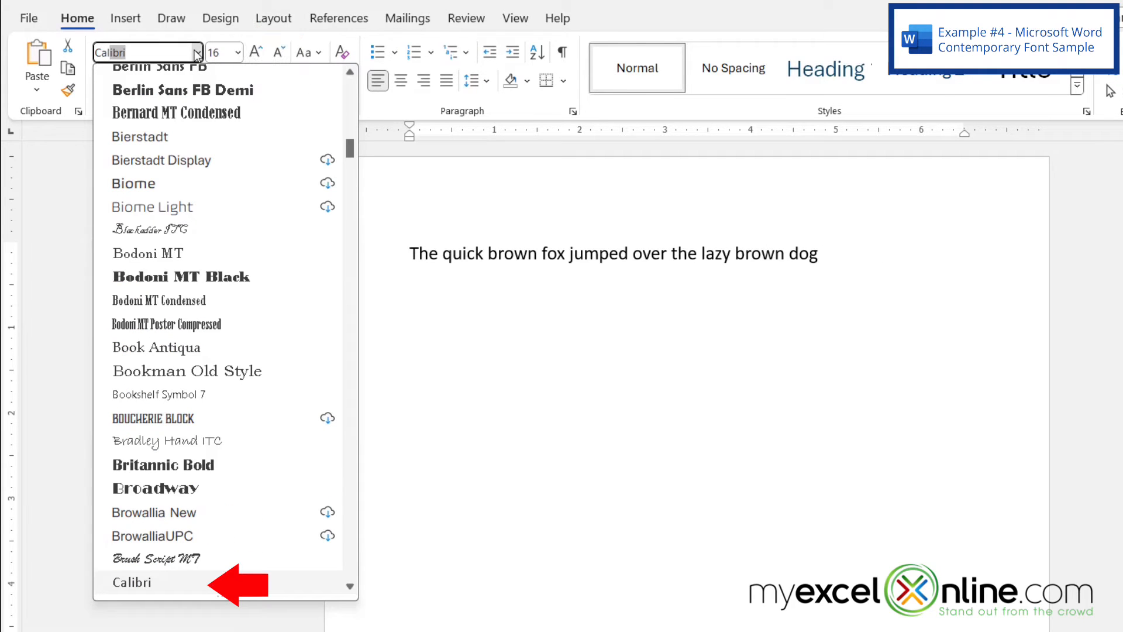
Apply Calibri to the sentence, view the result, then reselect the sentence.
click(132, 582)
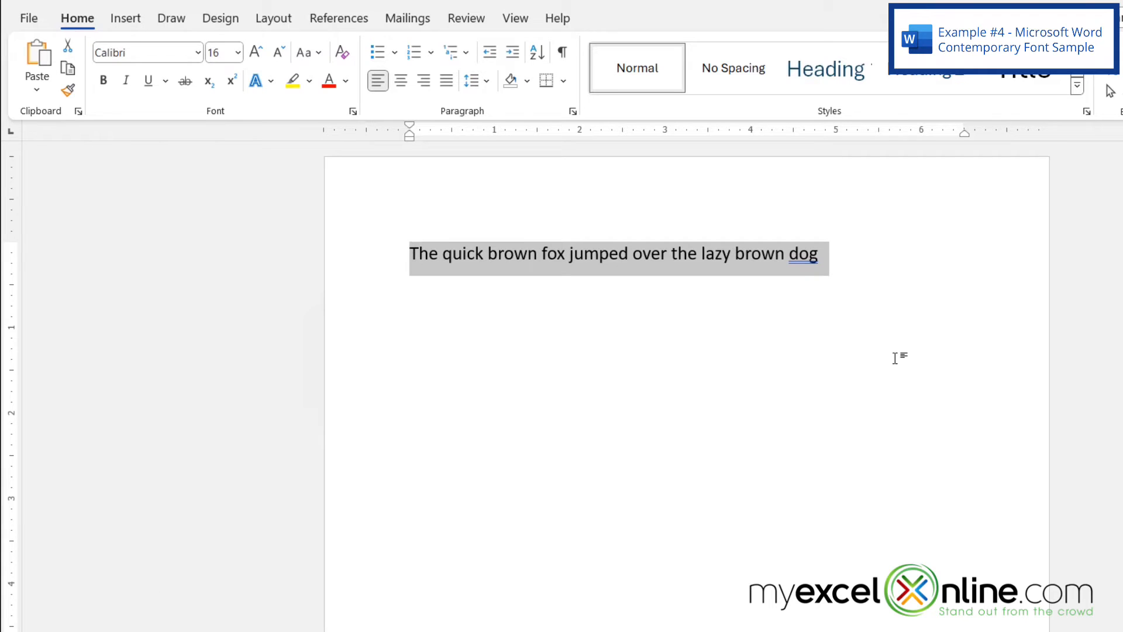
click(817, 253)
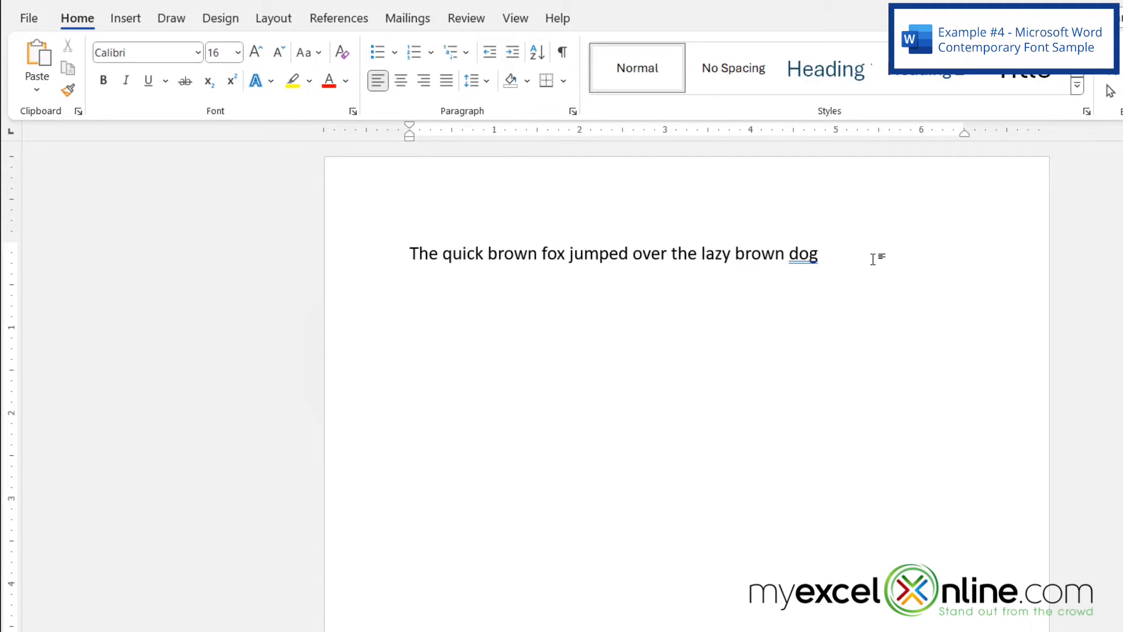
click(819, 253)
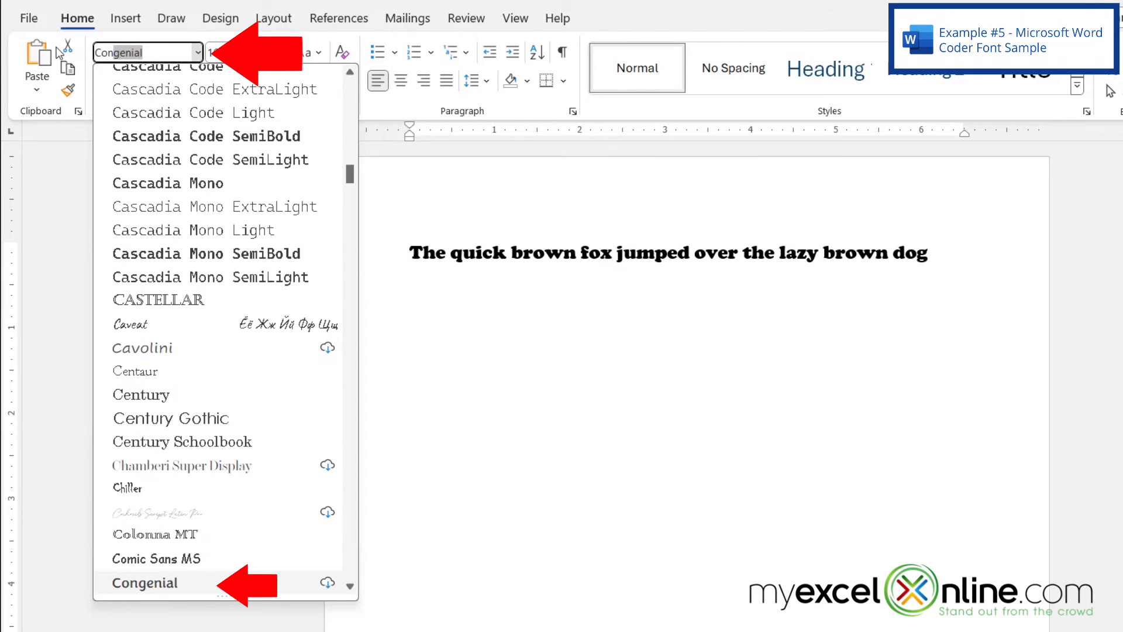
Set the sentence in monospaced Consolas at size 16 and deselect to view it.
click(146, 583)
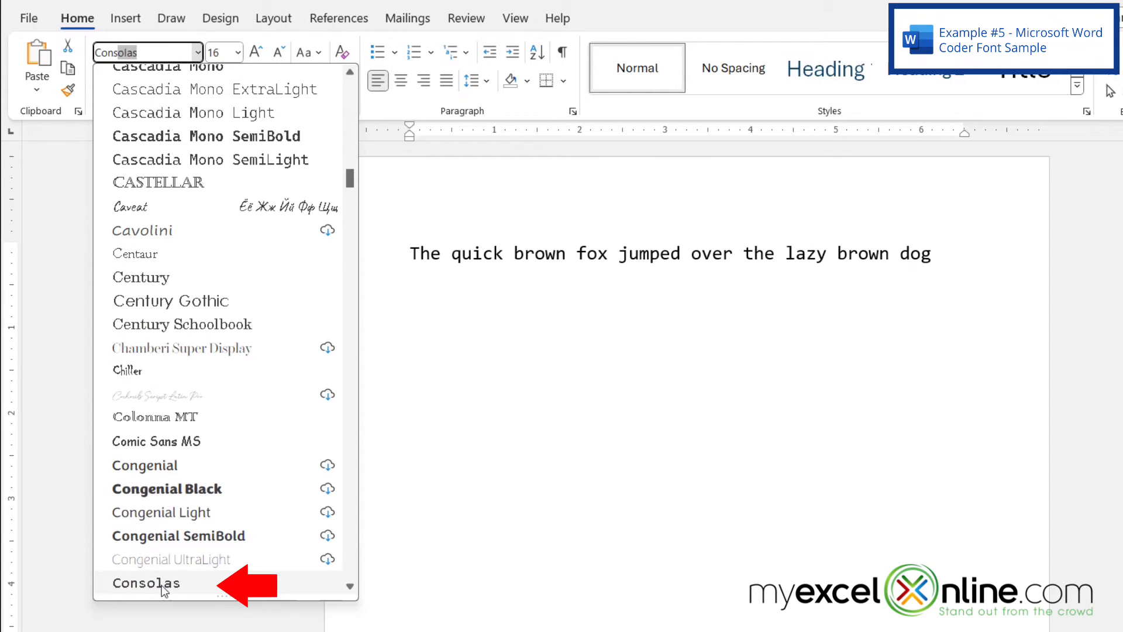
click(146, 582)
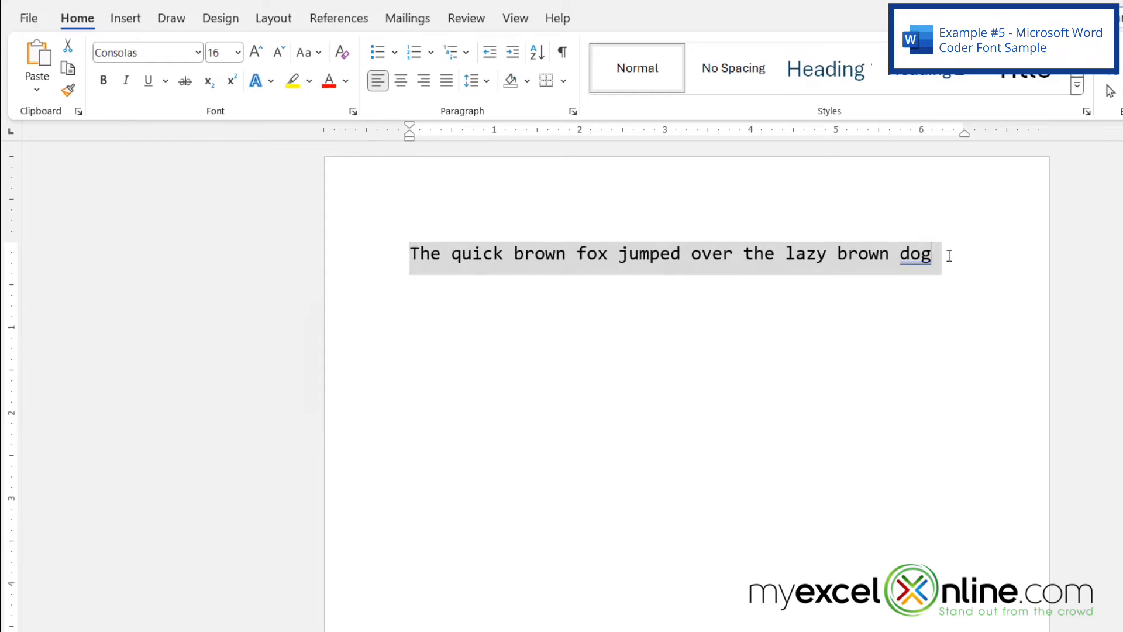
click(945, 254)
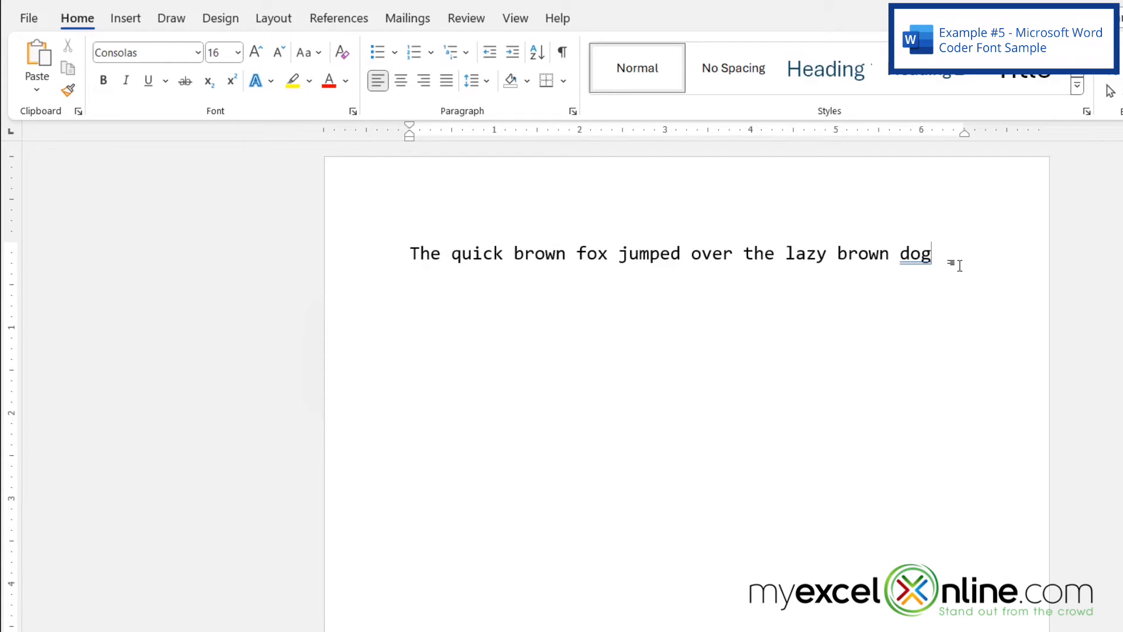